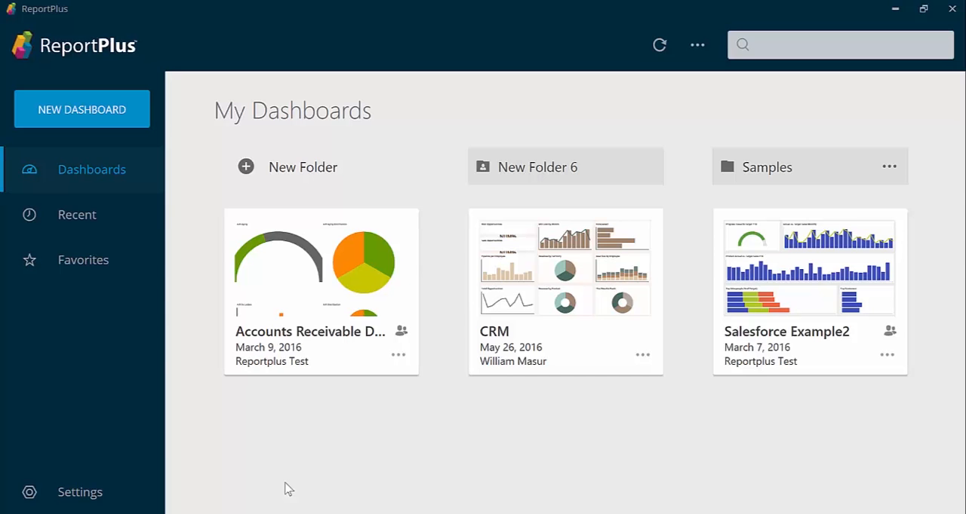
mouse_move(192, 138)
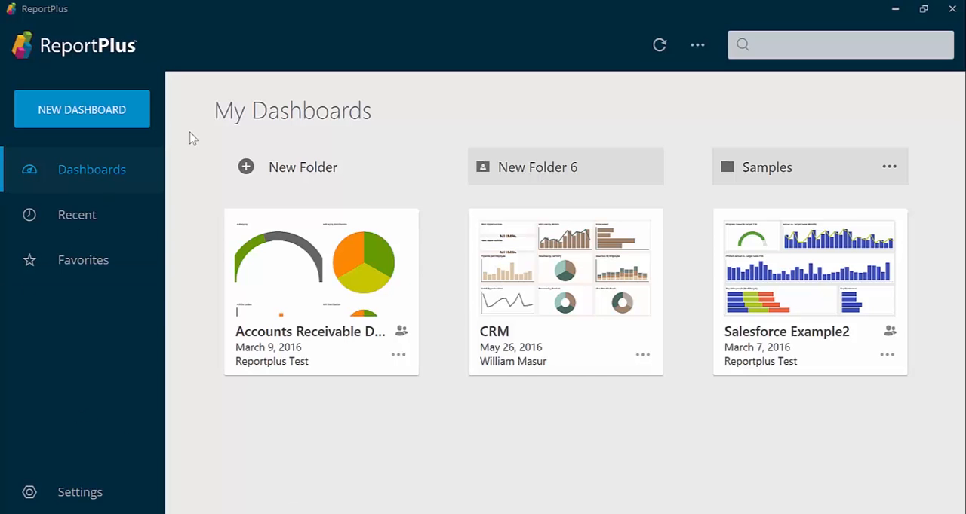
- Start a new dashboard and bring up the catalogue of new data source types
left_click(81, 109)
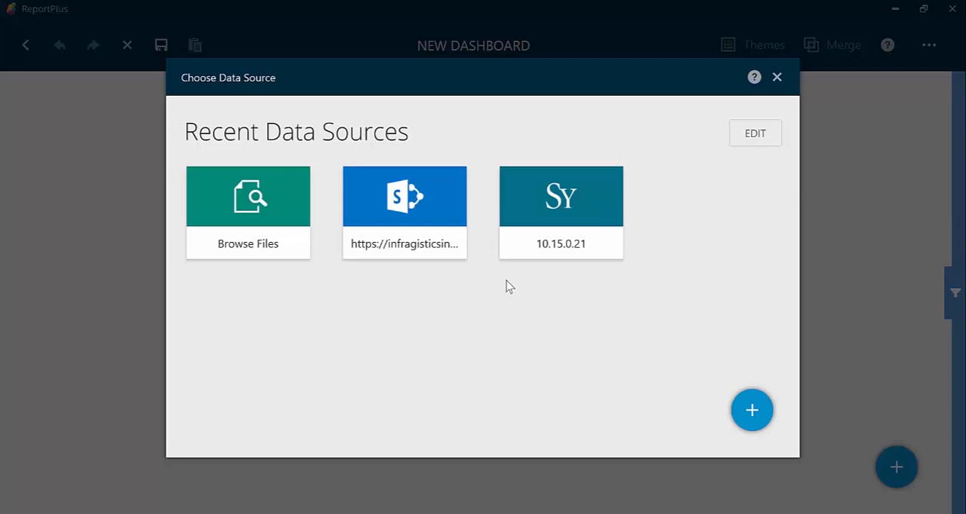
mouse_move(752, 411)
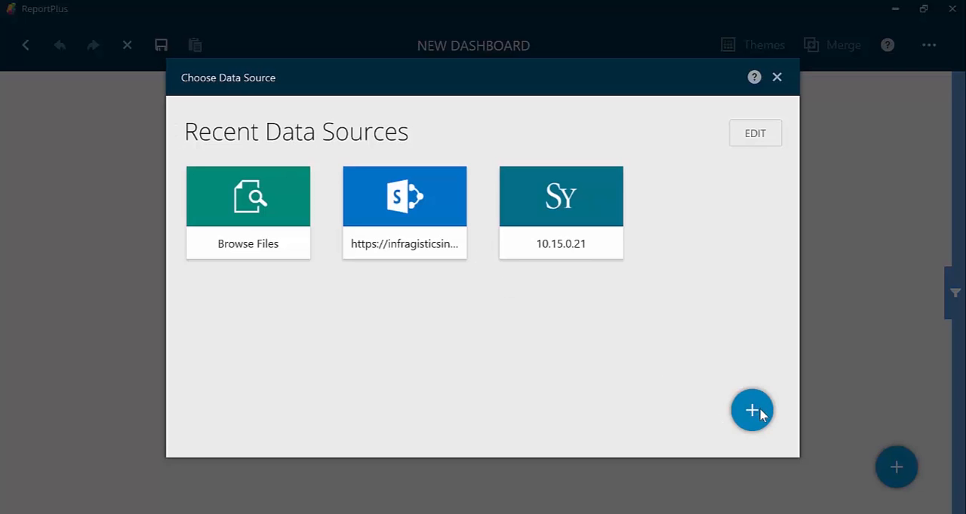
left_click(751, 410)
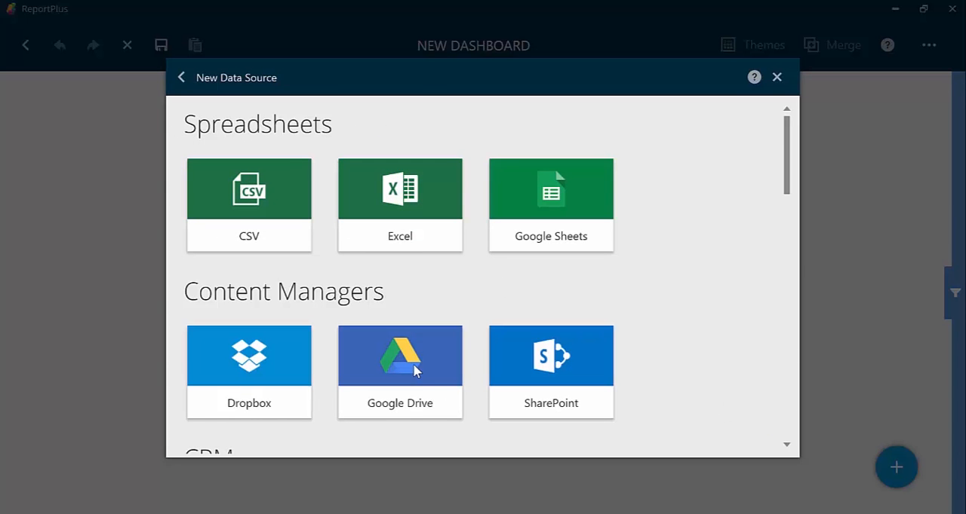
- Connect Google Drive as the data source, signing in with the account password and allowing file access
left_click(399, 356)
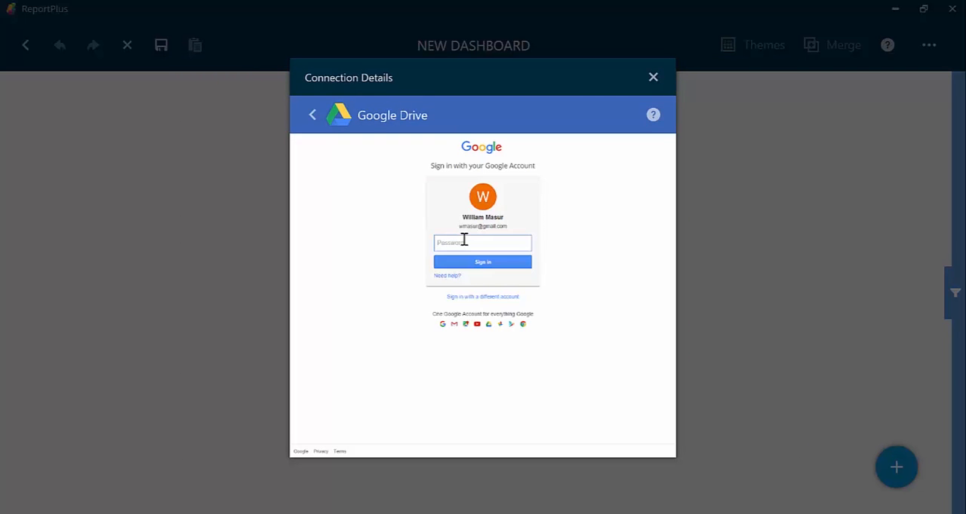
type("••••••••")
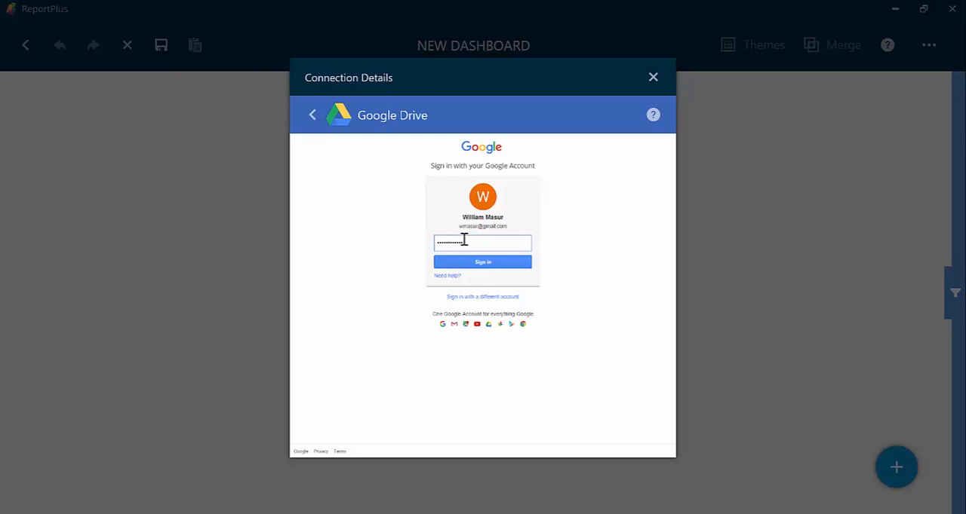
left_click(481, 262)
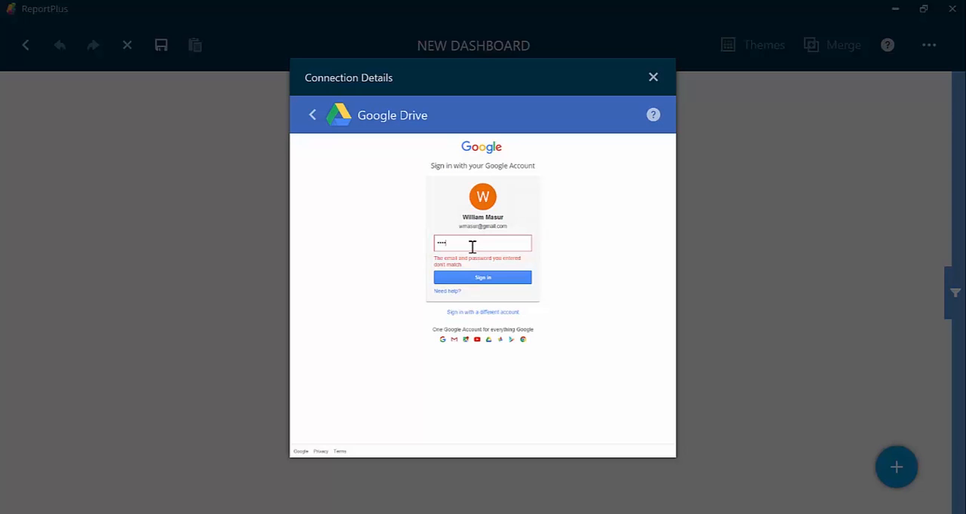
left_click(481, 278)
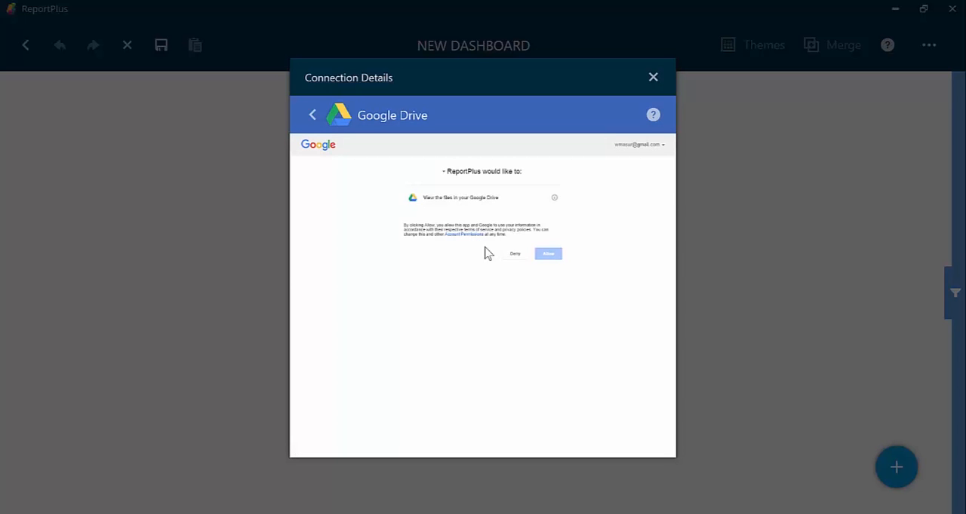
mouse_move(549, 254)
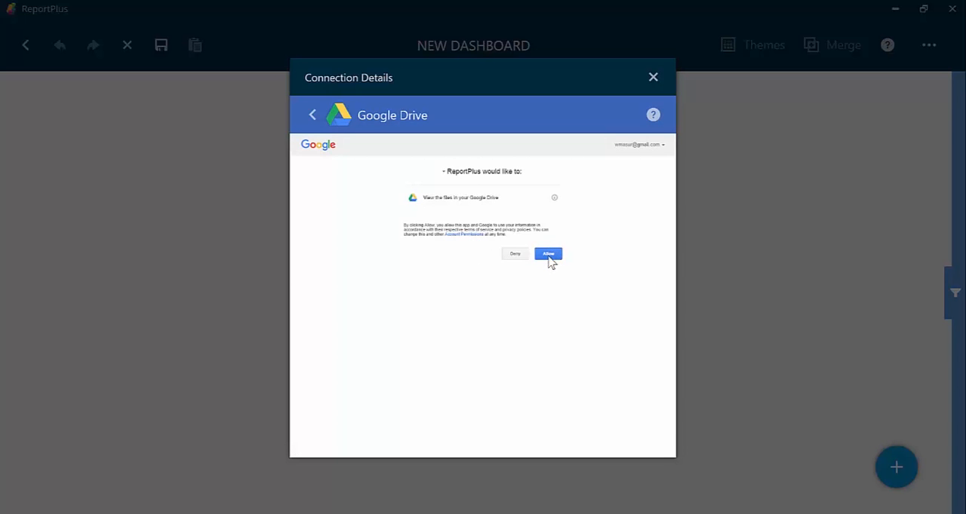
left_click(548, 254)
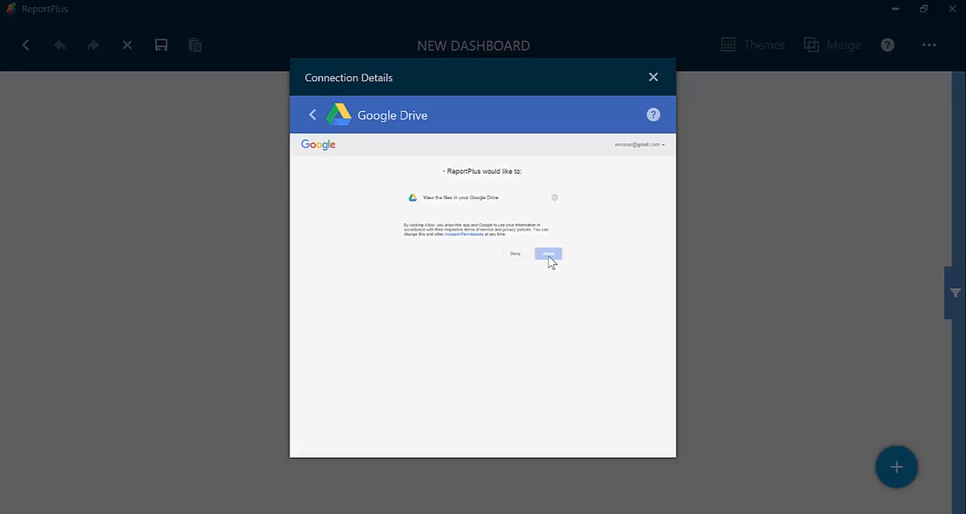
left_click(548, 253)
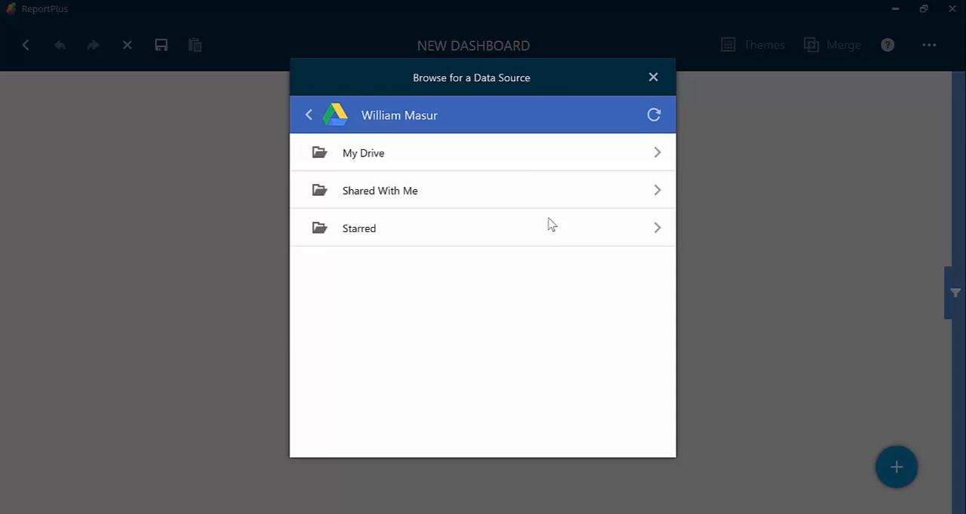
- Load the Automotive sheet of My Drive > Demo > Demo Dashboards.xlsx as the widget's data
left_click(363, 152)
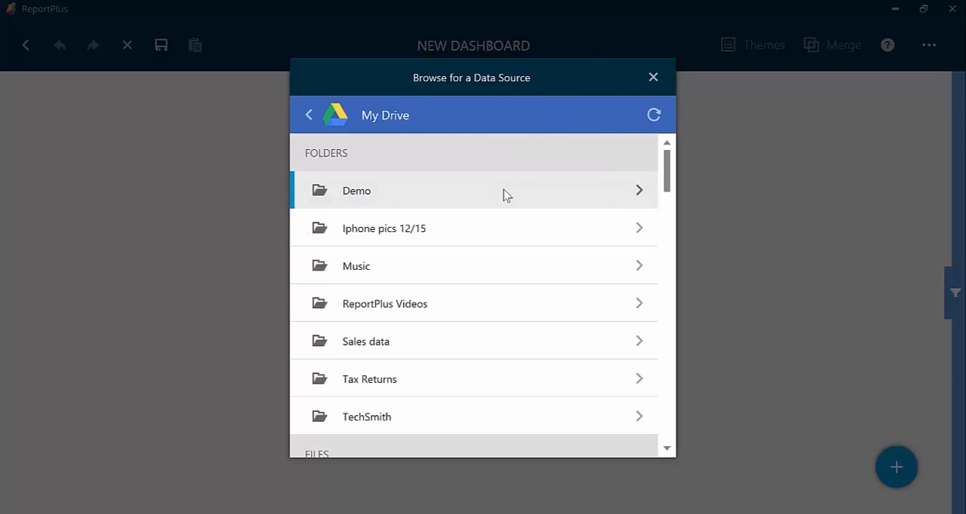
left_click(356, 191)
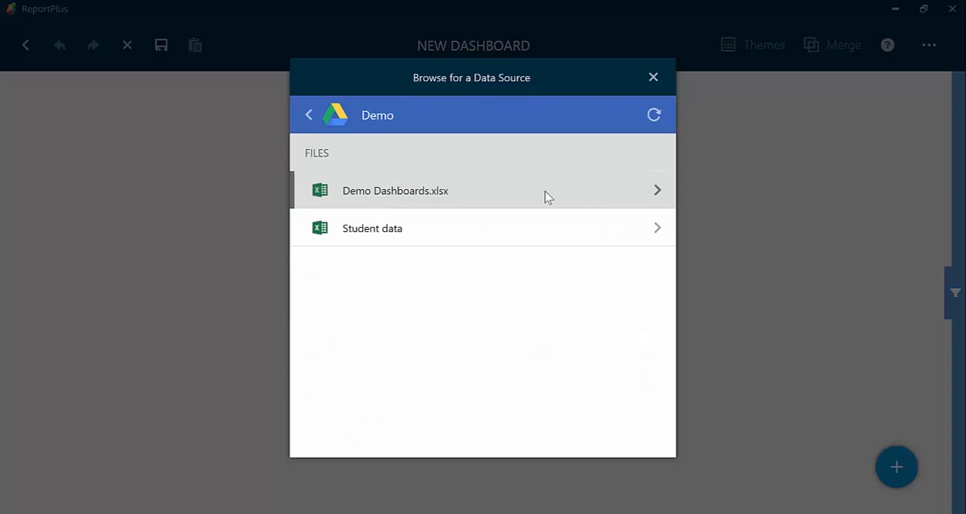
mouse_move(658, 195)
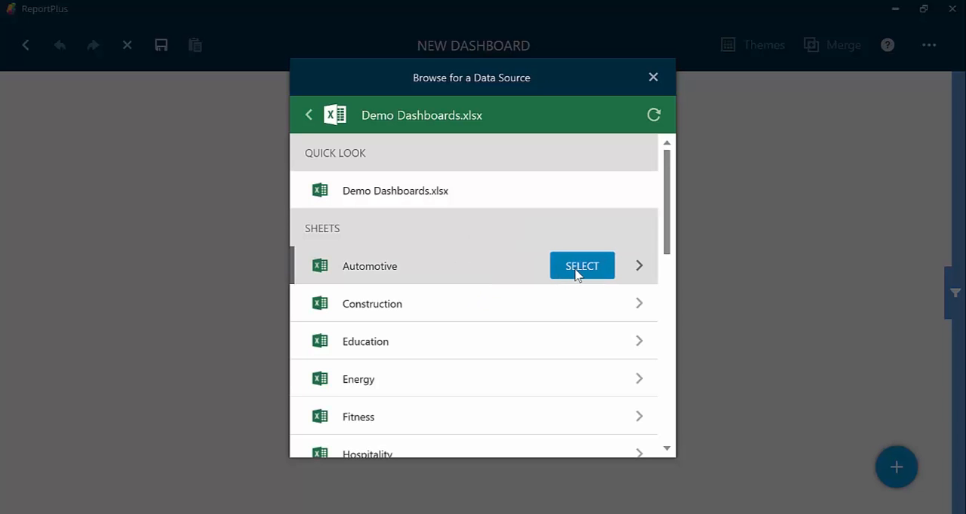
left_click(582, 265)
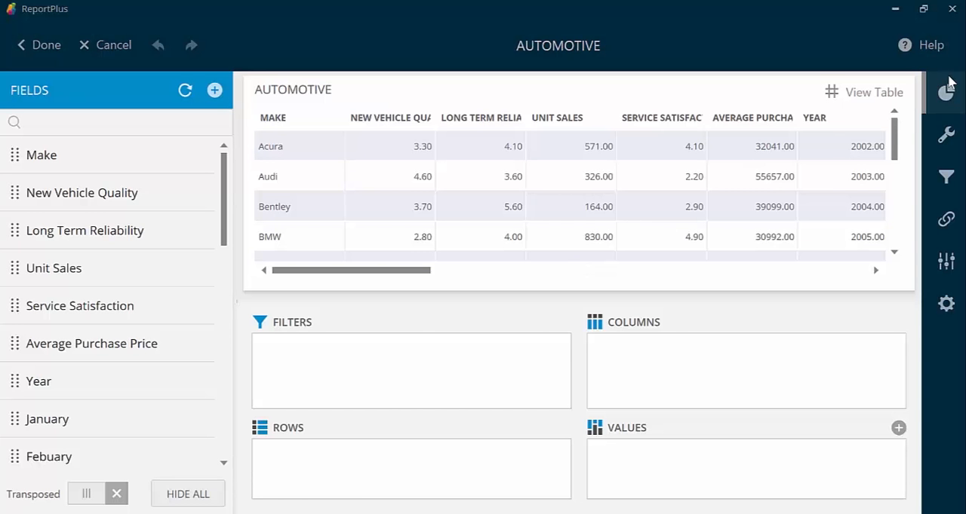
- Group the AUTOMOTIVE widget's data by the Make field in Rows
left_click(947, 92)
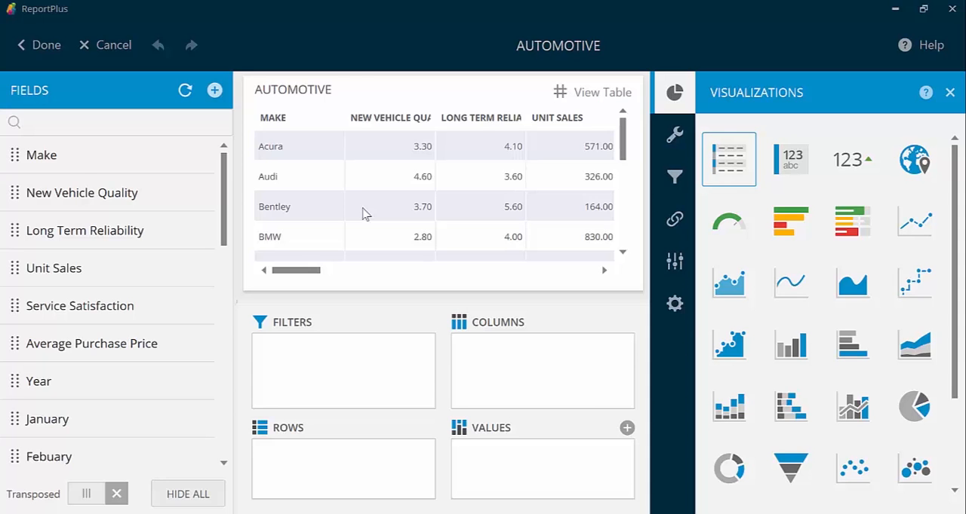
scroll("down", 3)
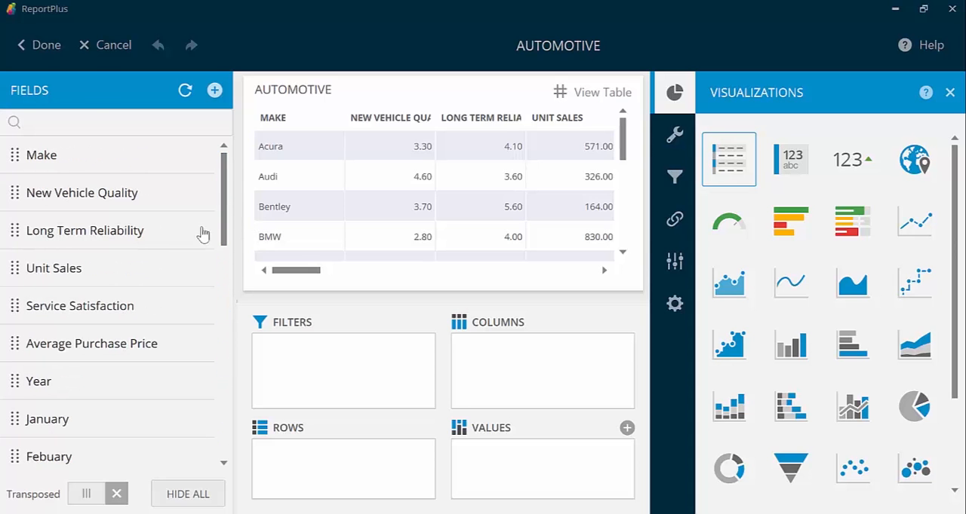
left_click_drag(41, 155, 291, 456)
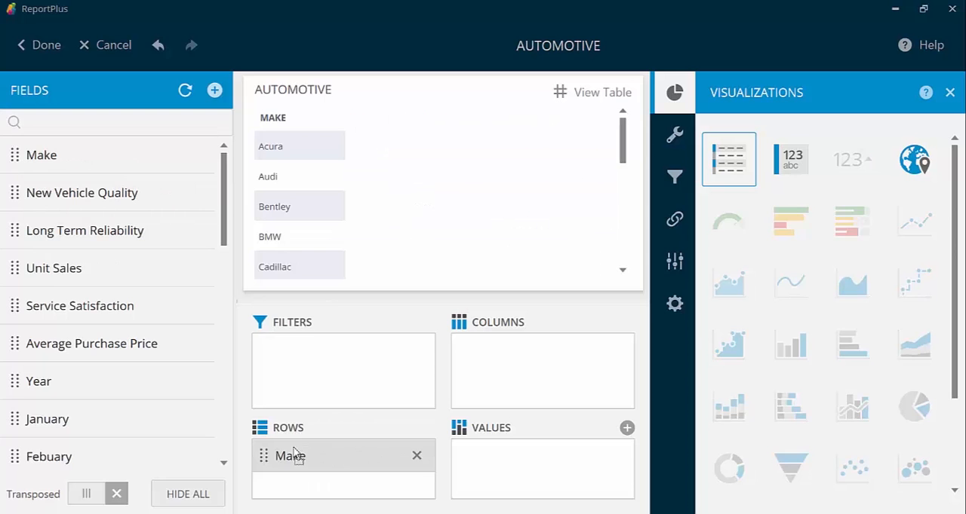
- Add 2015 sales as the values, show them as a column chart and enter the Sum of 2015 settings
scroll("down", 3)
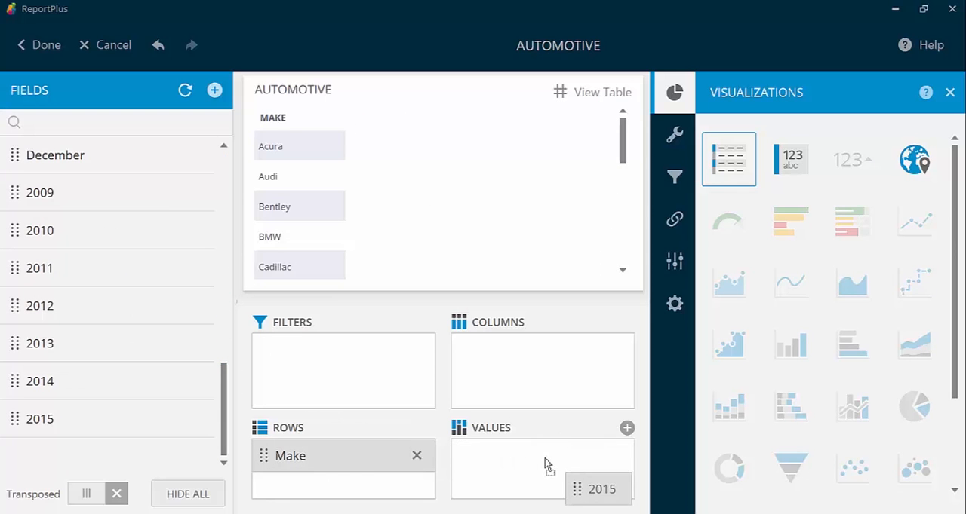
left_click_drag(601, 489, 542, 456)
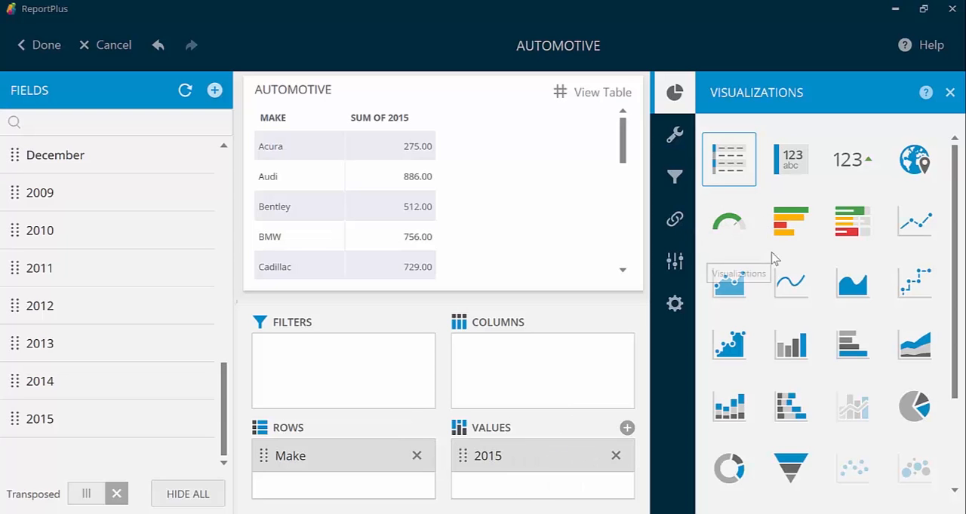
left_click(790, 345)
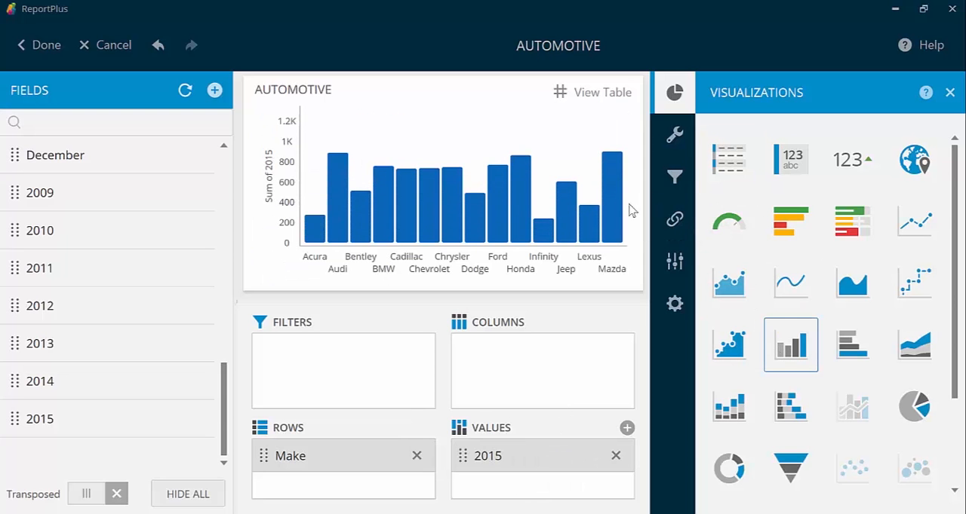
left_click(491, 456)
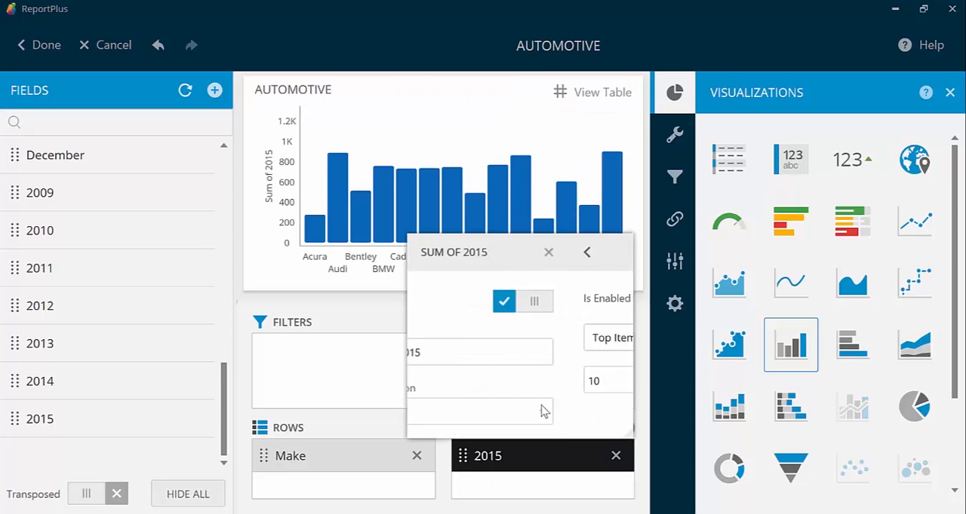
- Apply the Top 10 items rule and sort the makes by 2015 sales descending
left_click(586, 252)
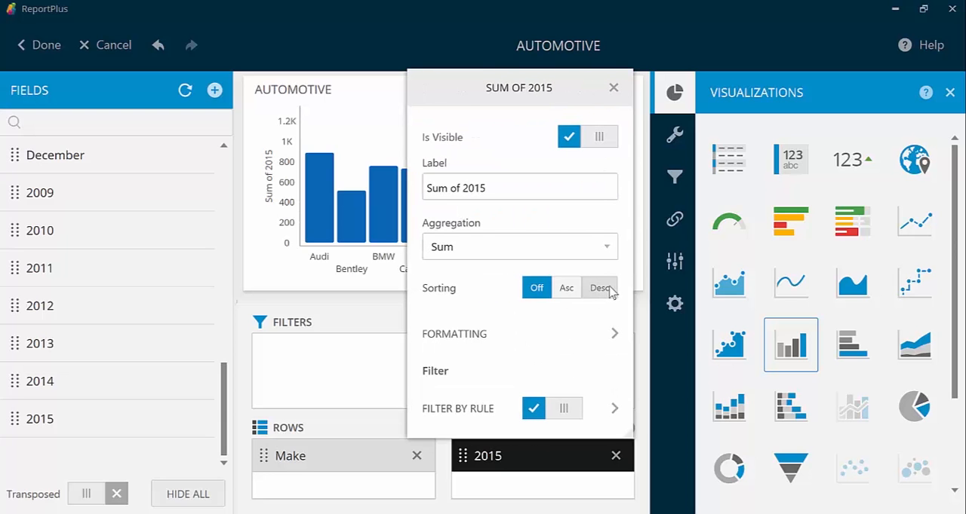
left_click(599, 288)
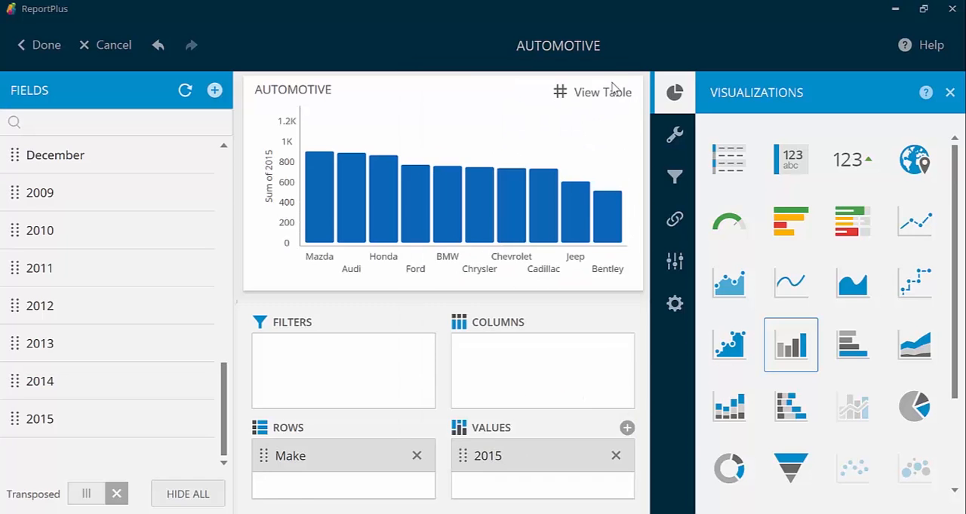
mouse_move(344, 181)
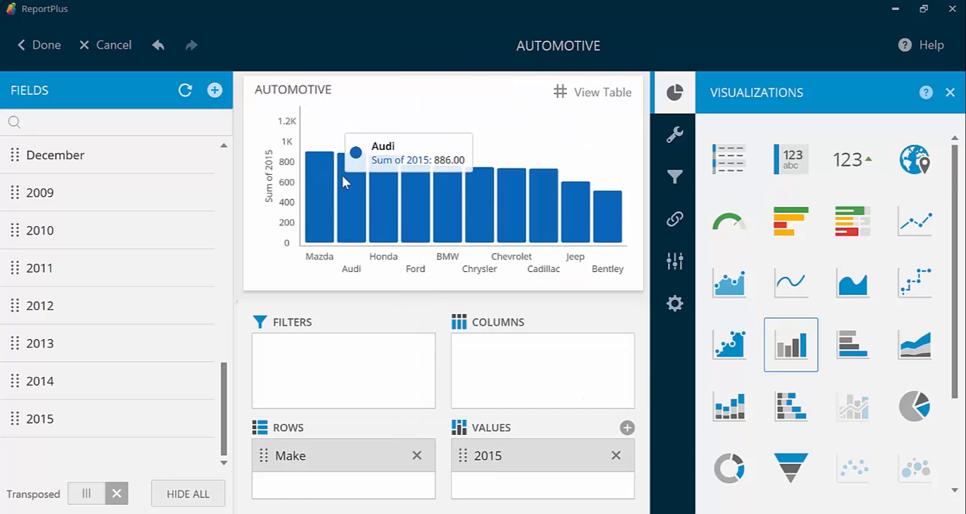
mouse_move(321, 183)
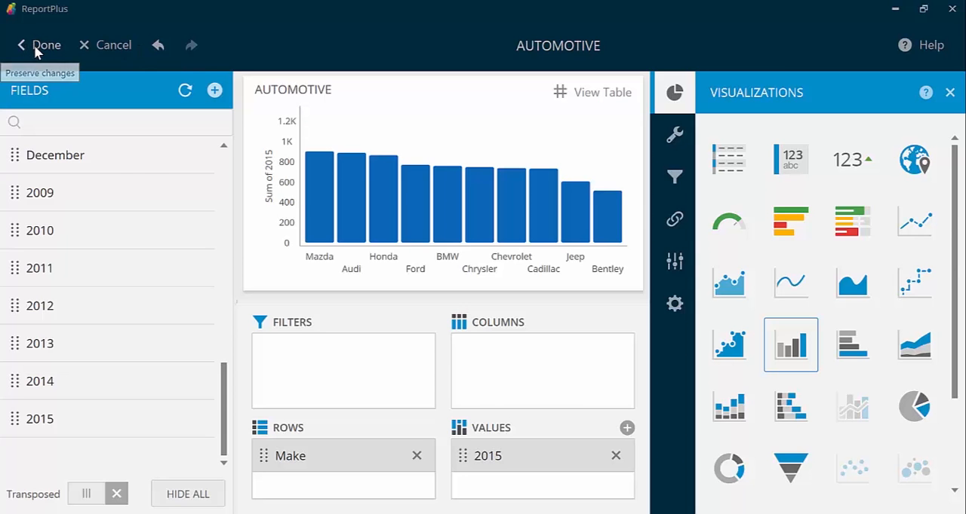
- Keep the AUTOMOTIVE widget on the dashboard and resize it to W: 3, H: 3
left_click(47, 45)
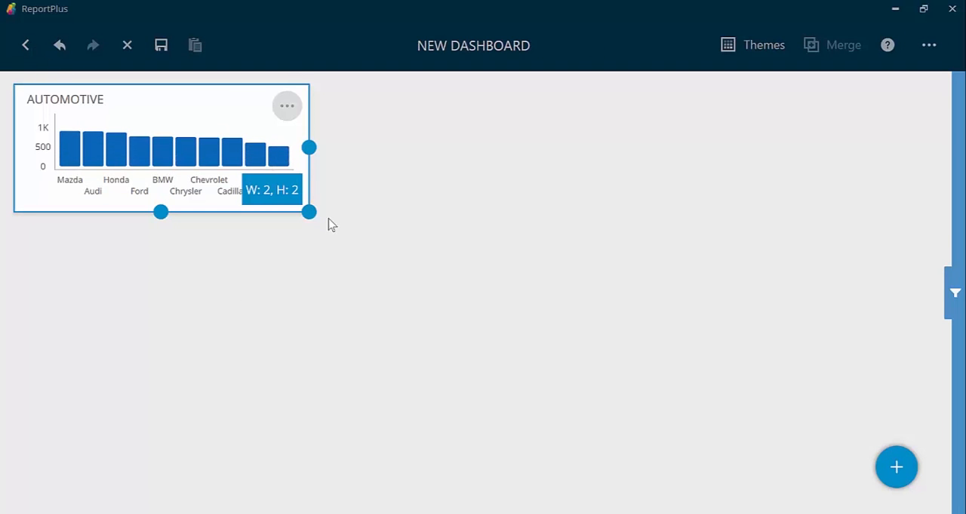
left_click_drag(308, 212, 451, 293)
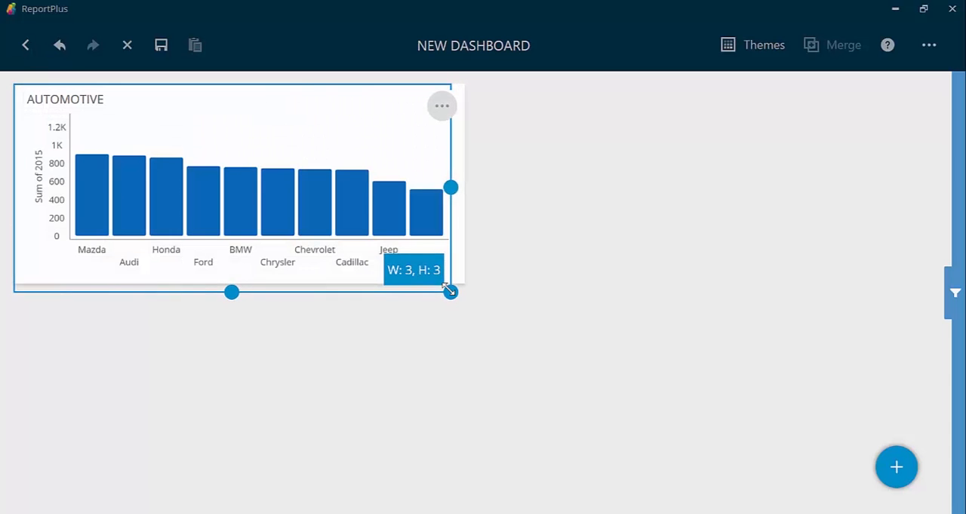
left_click_drag(449, 292, 464, 283)
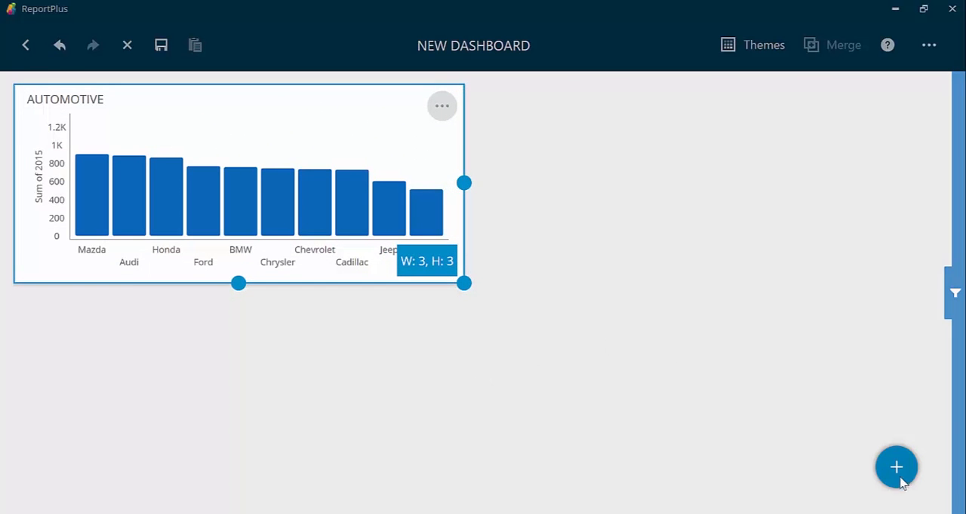
left_click(896, 466)
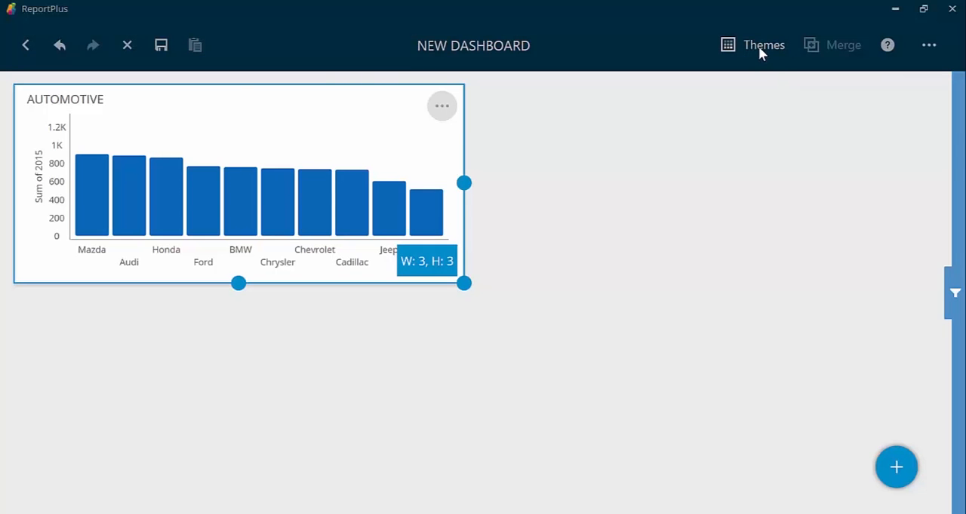
- Review the available dashboard themes and dismiss them unchanged
left_click(763, 45)
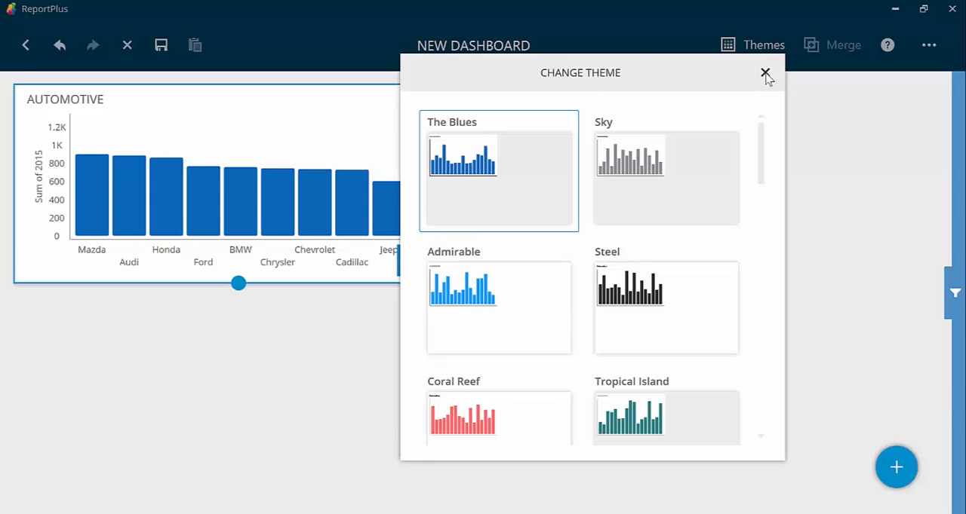
left_click(762, 72)
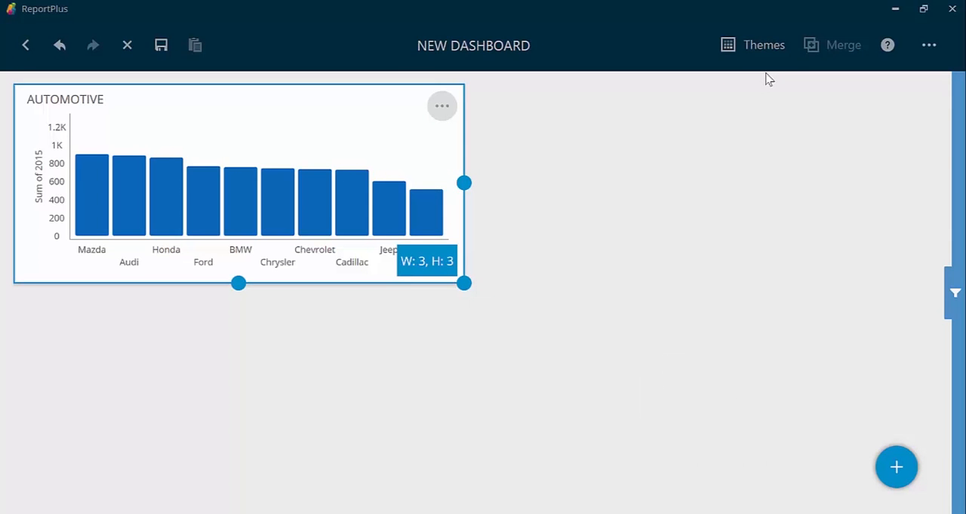